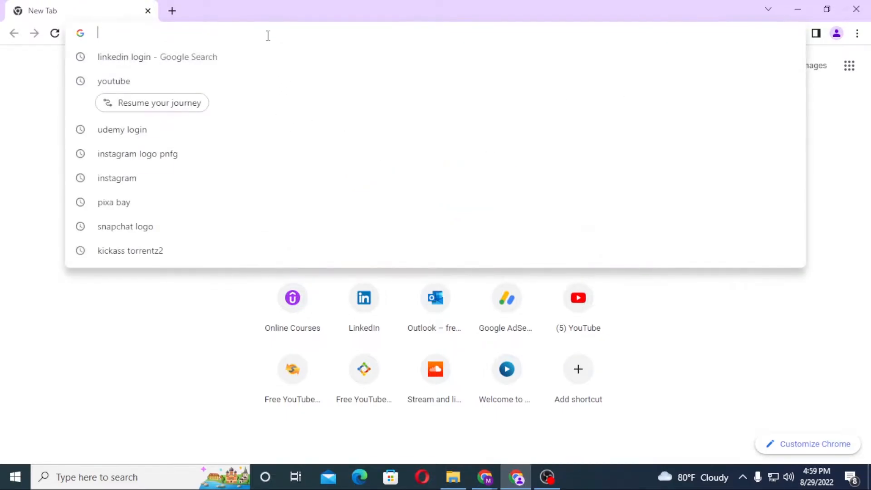
# Run a Google search for "prime video login" from the address bar.
pyautogui.write('prime video')
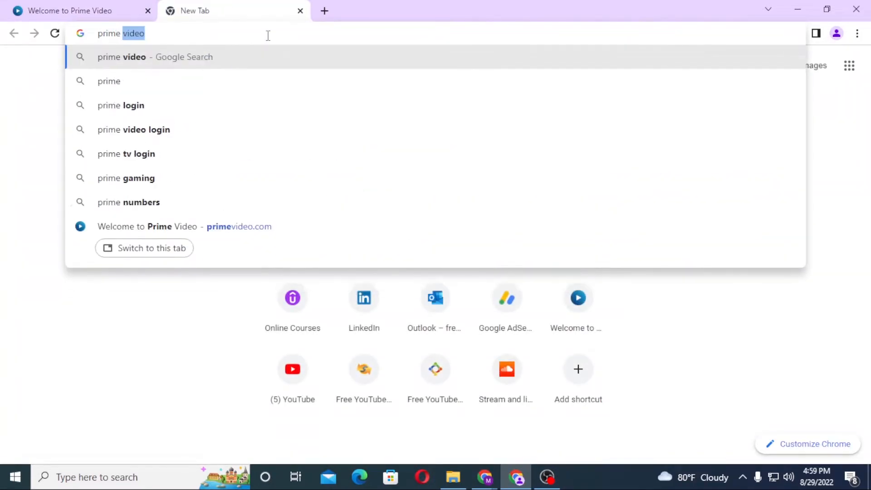
pyautogui.write('login')
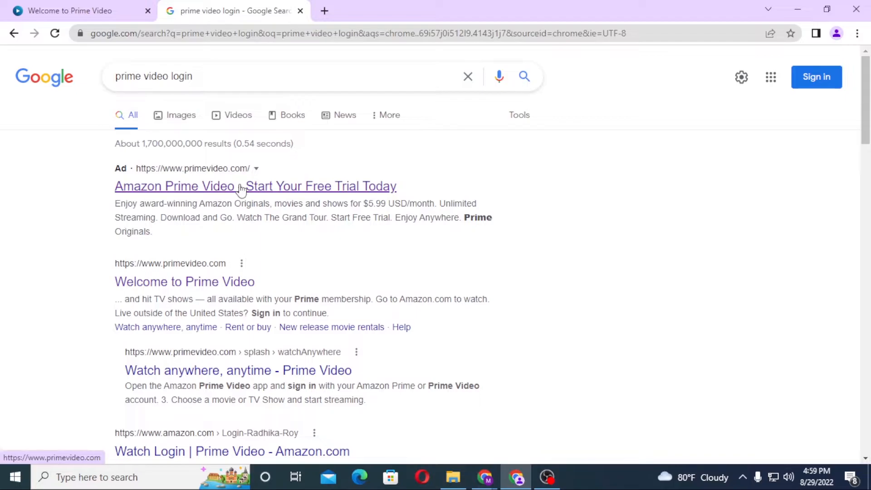
# Follow the Amazon Prime Video result and view the welcome page in its new tab.
pyautogui.click(244, 186)
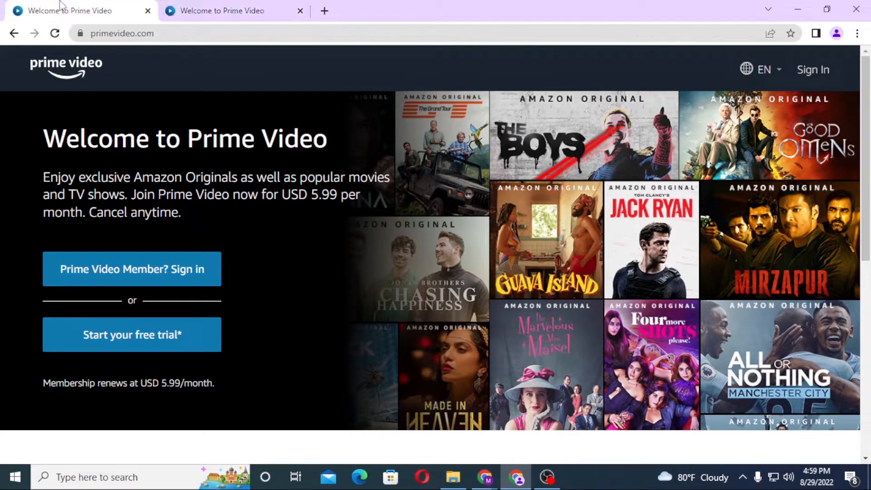
pyautogui.click(231, 11)
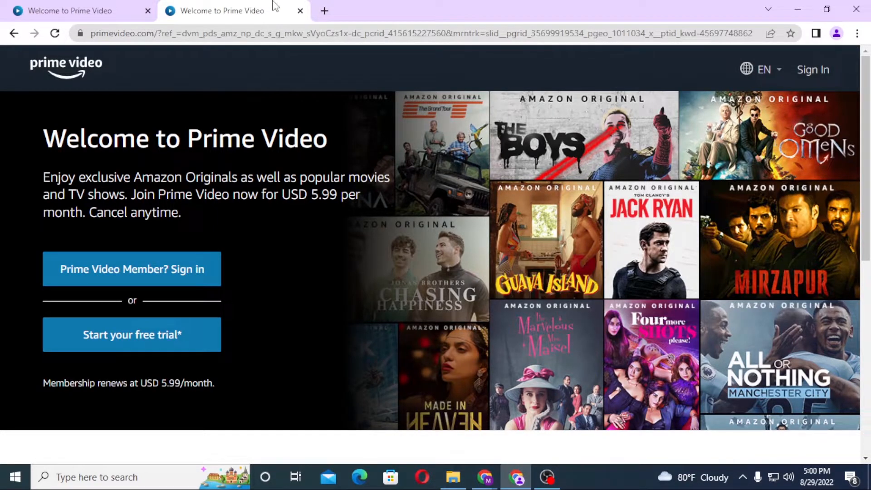
pyautogui.moveTo(224, 200)
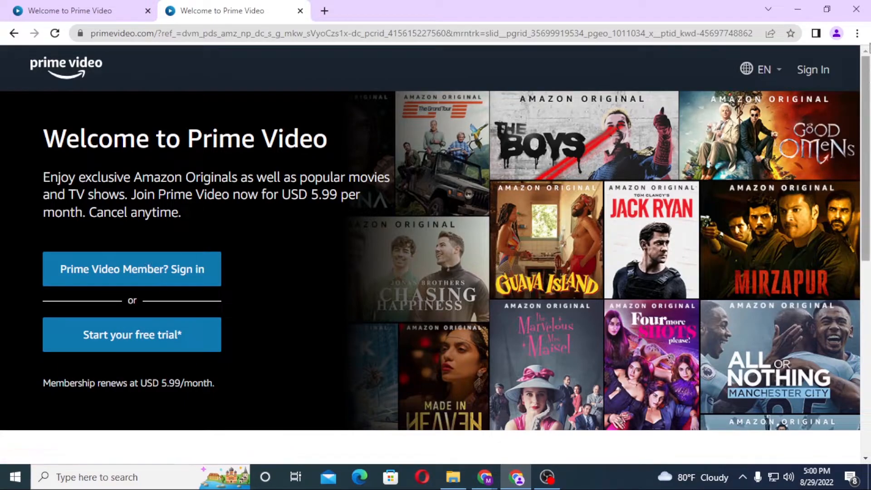
pyautogui.moveTo(812, 69)
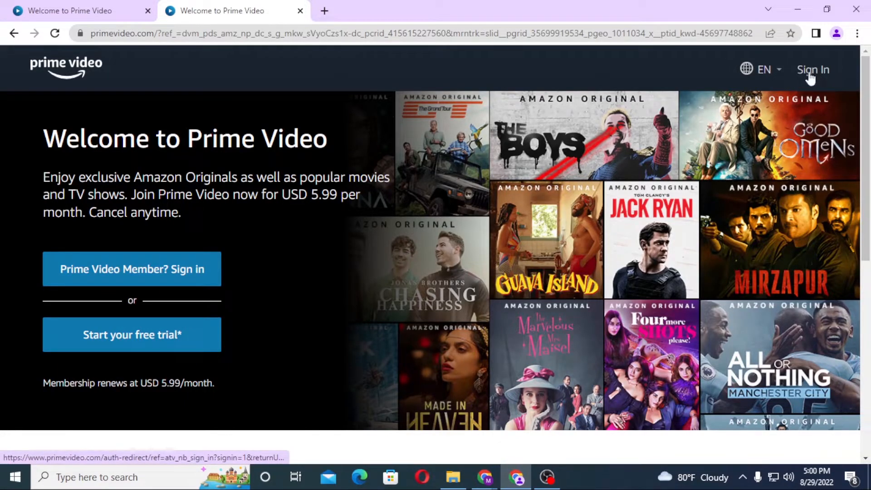
# Reach the amazon.co.uk sign-in form via Sign In and focus the email then password fields.
pyautogui.click(813, 69)
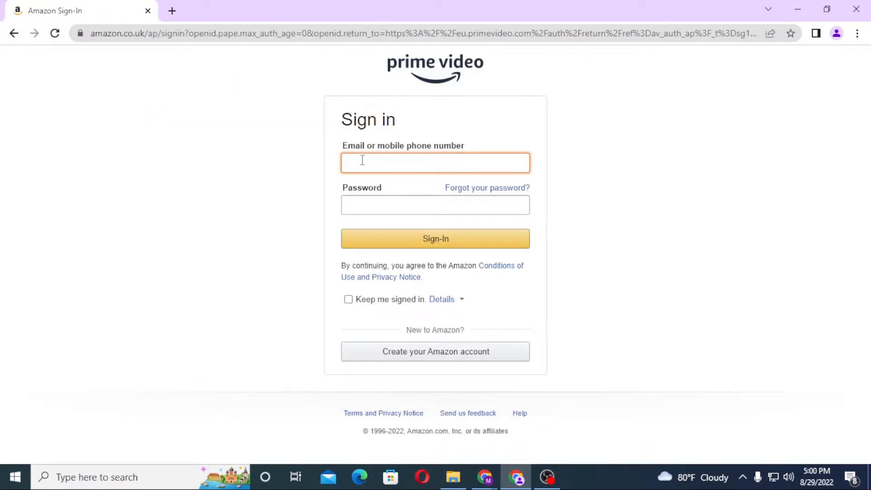
pyautogui.click(426, 163)
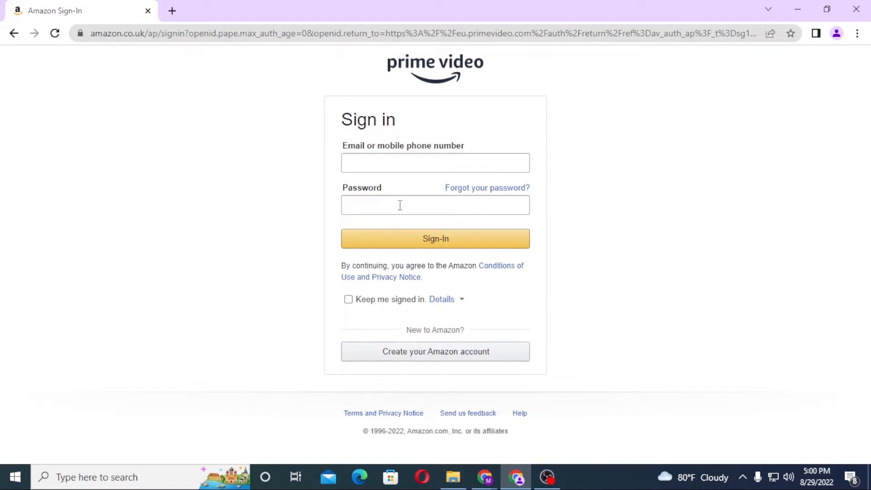
pyautogui.click(436, 205)
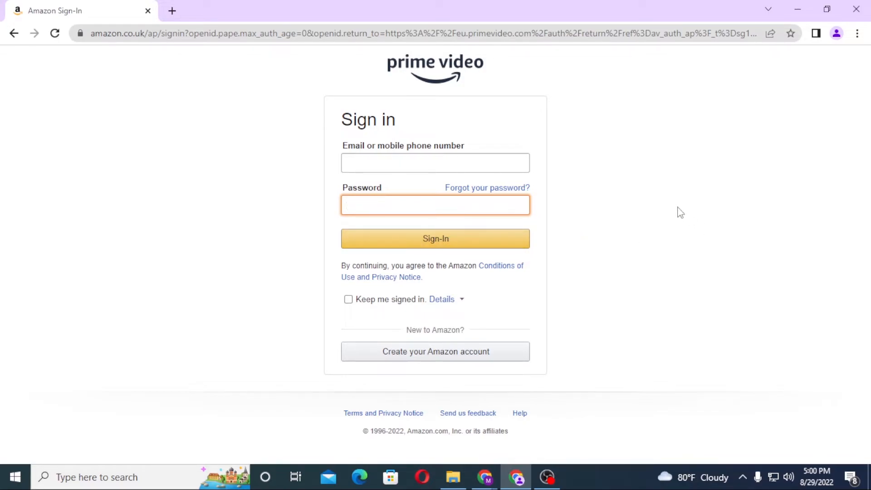
pyautogui.moveTo(484, 193)
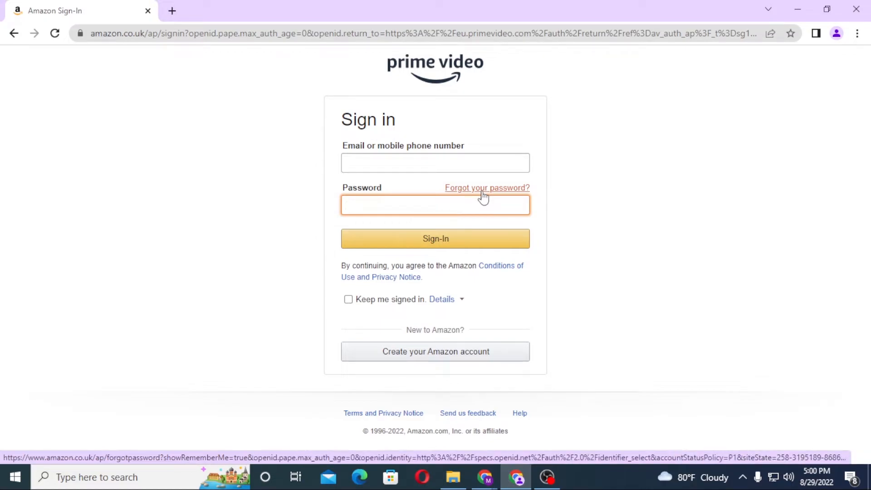
pyautogui.moveTo(590, 265)
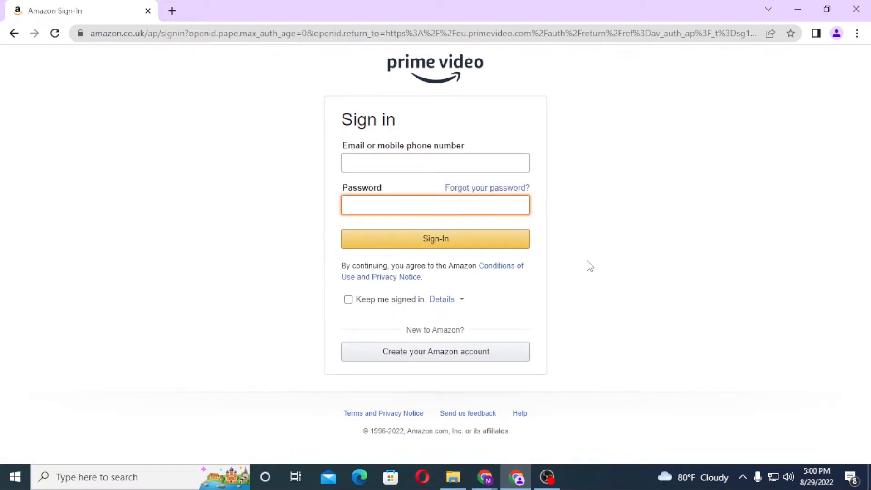
pyautogui.moveTo(458, 359)
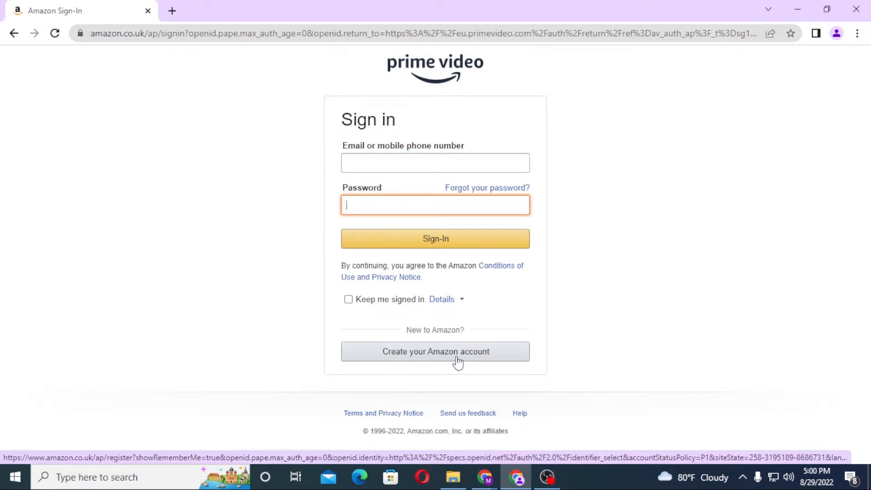
pyautogui.moveTo(563, 69)
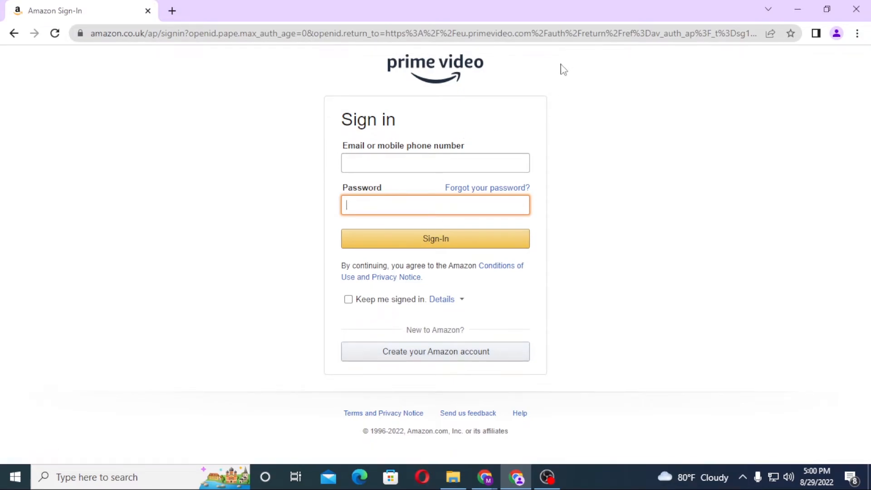